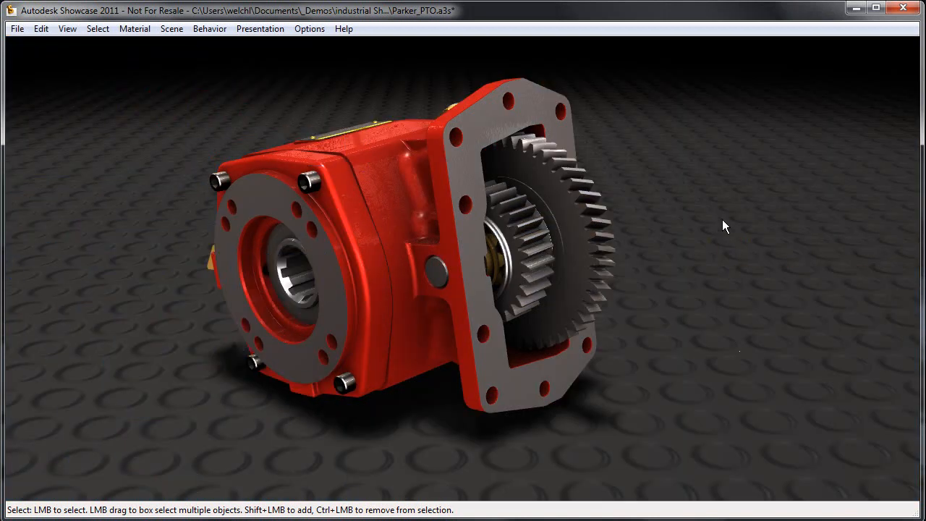
Step: Zoom in on the top of the red gearbox
left_click_drag(725, 226, 719, 221)
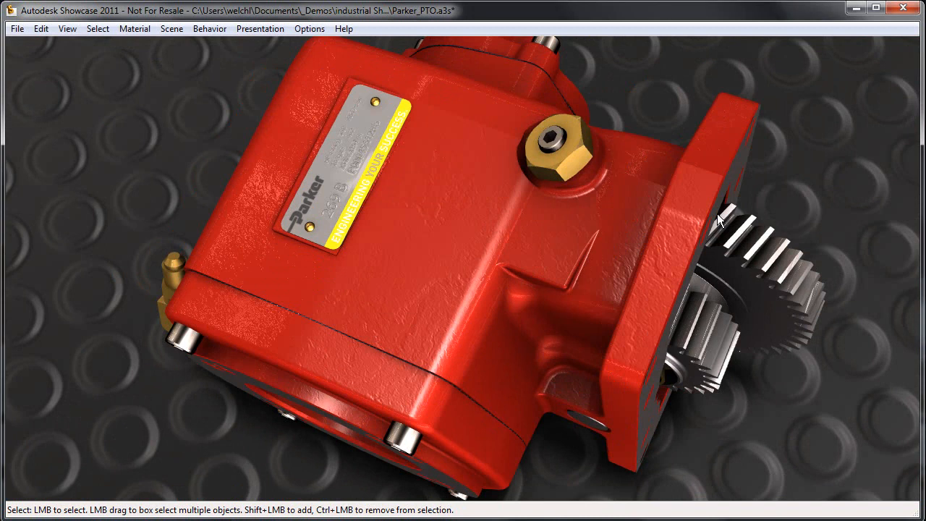
mouse_move(721, 227)
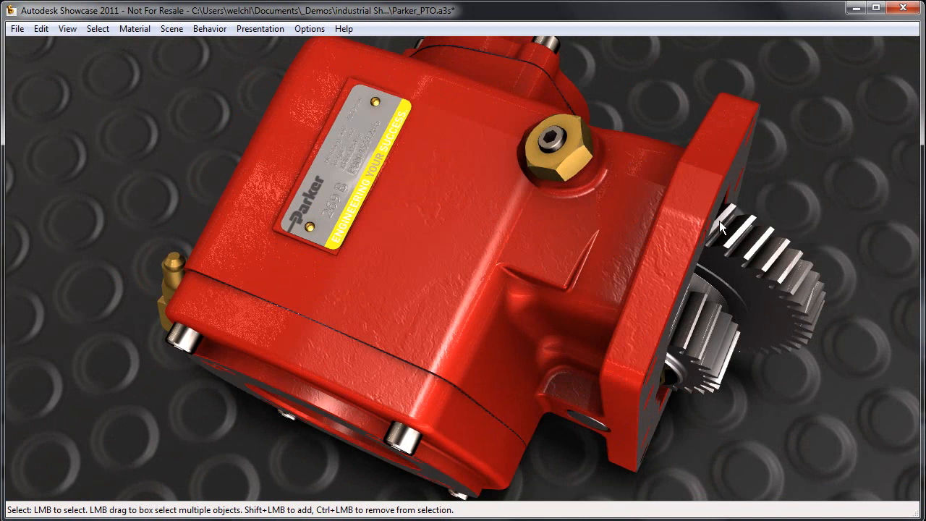
mouse_move(781, 174)
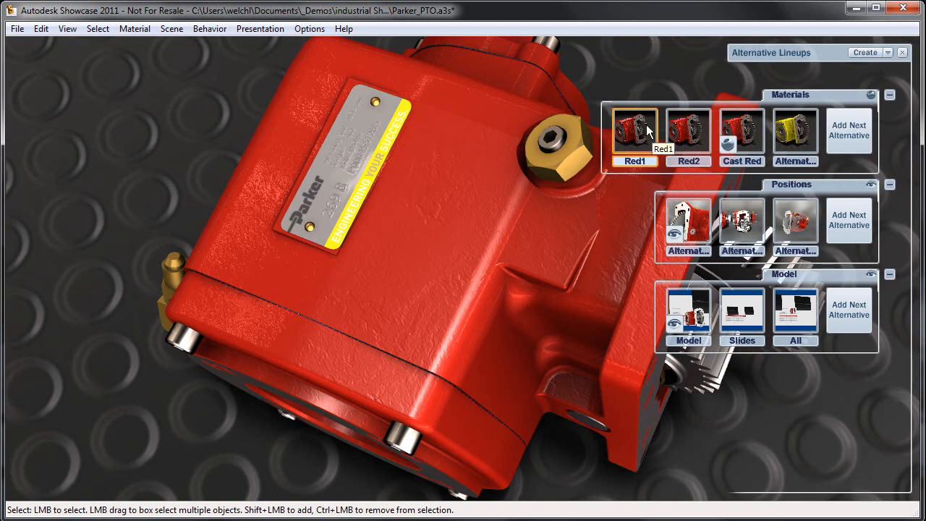
Step: Add a material alternative and apply Green Metallic from the Extended Material Library to the housing
left_click(741, 129)
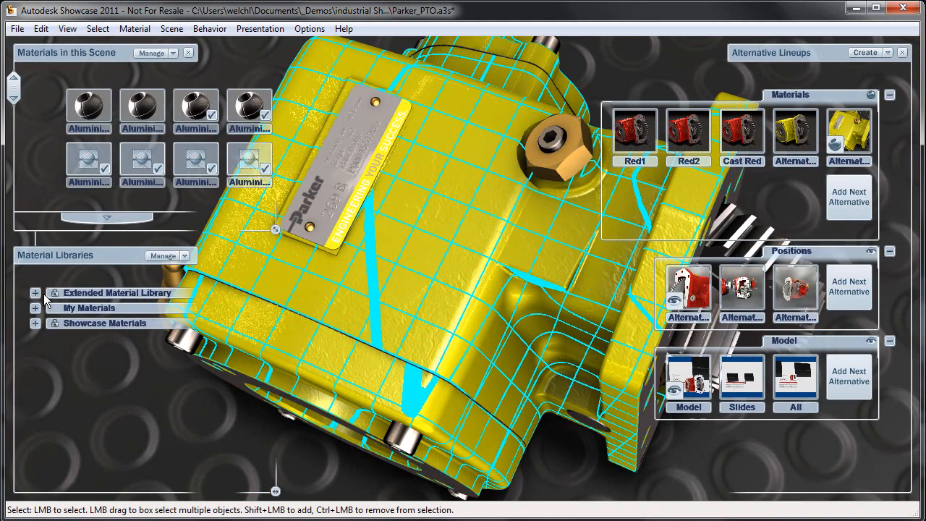
left_click(34, 323)
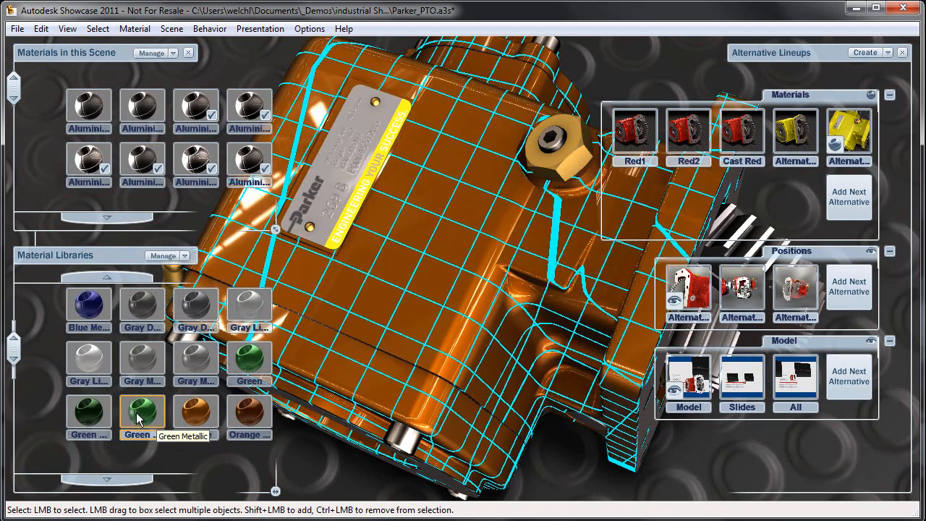
left_click(88, 412)
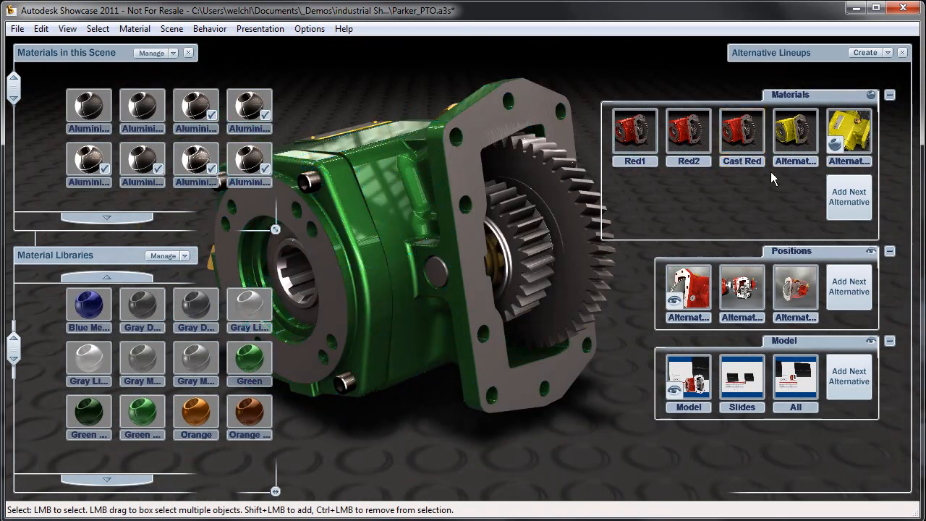
Step: Hide the material panels, switch to the Red1 alternative, and show the exploded position
right_click(848, 134)
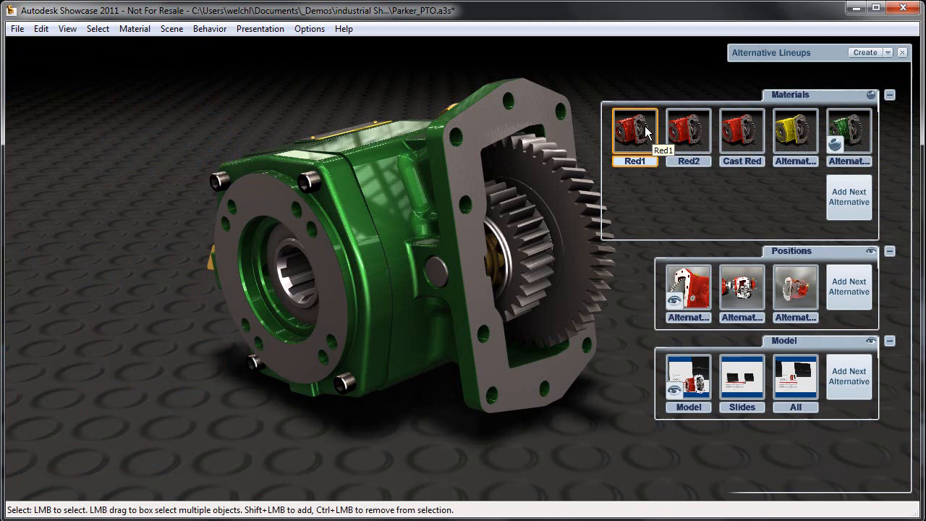
left_click(741, 130)
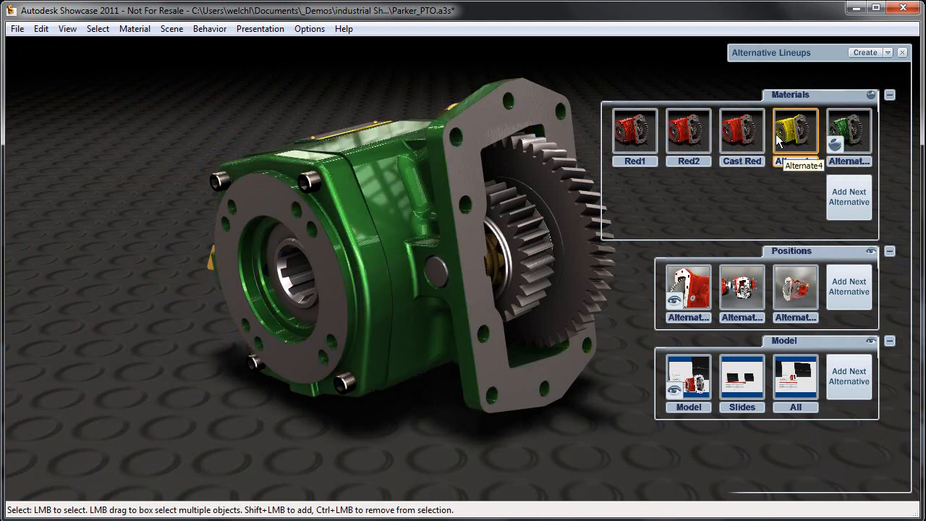
left_click(741, 289)
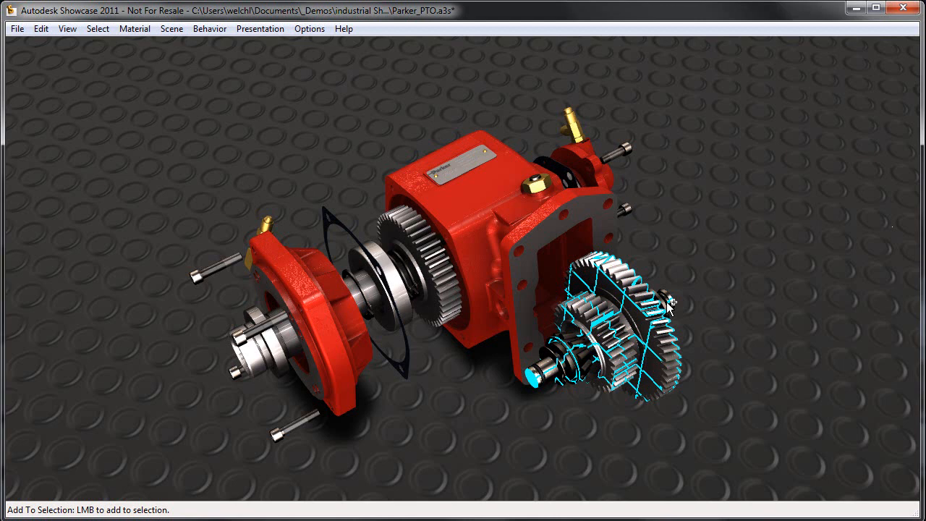
Step: Move the environment light's ground shadow to a new spot around the gearbox
left_click(172, 28)
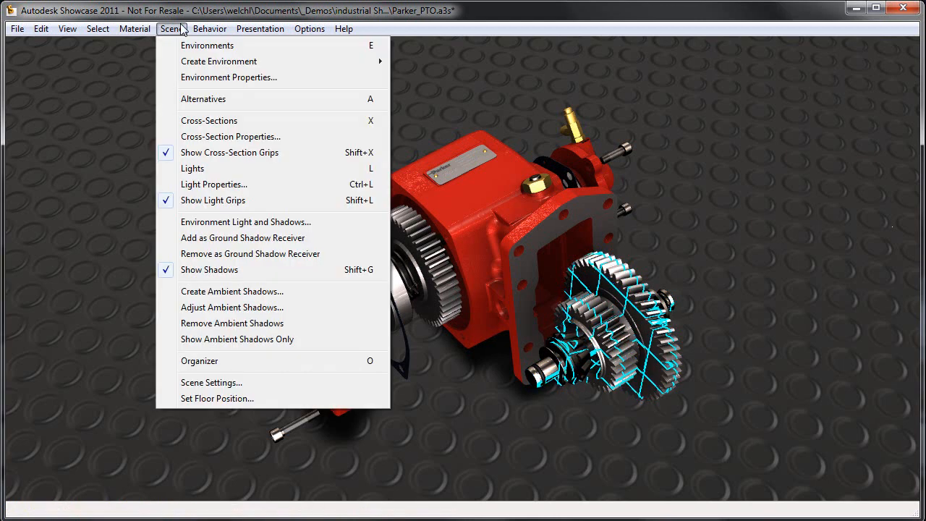
left_click(245, 222)
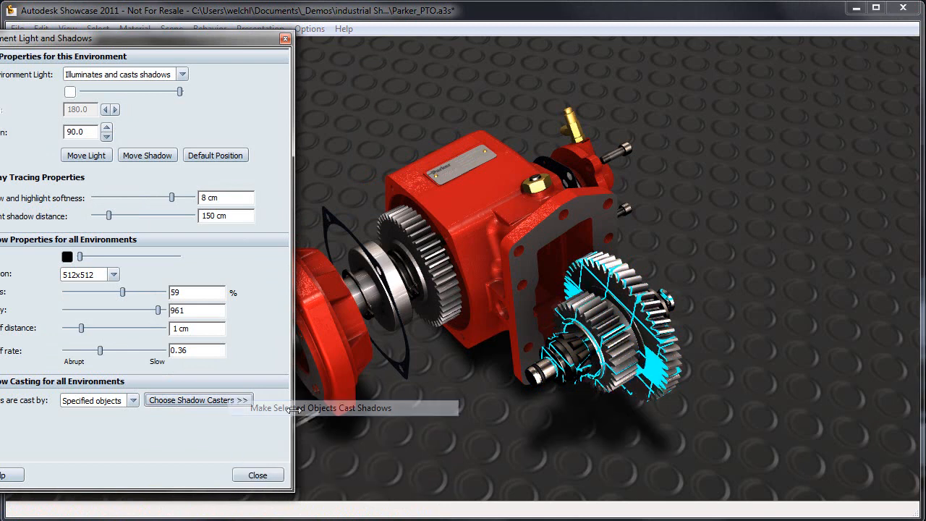
left_click(147, 155)
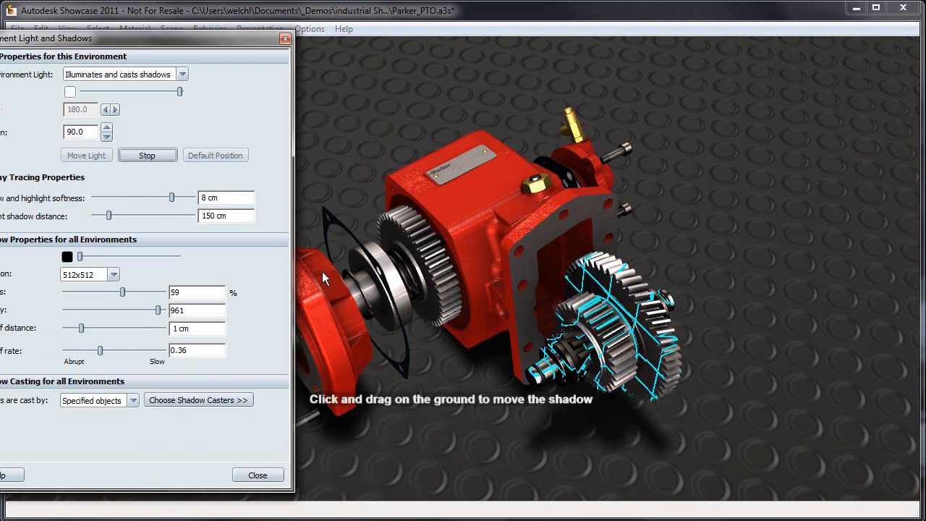
left_click_drag(326, 278, 639, 439)
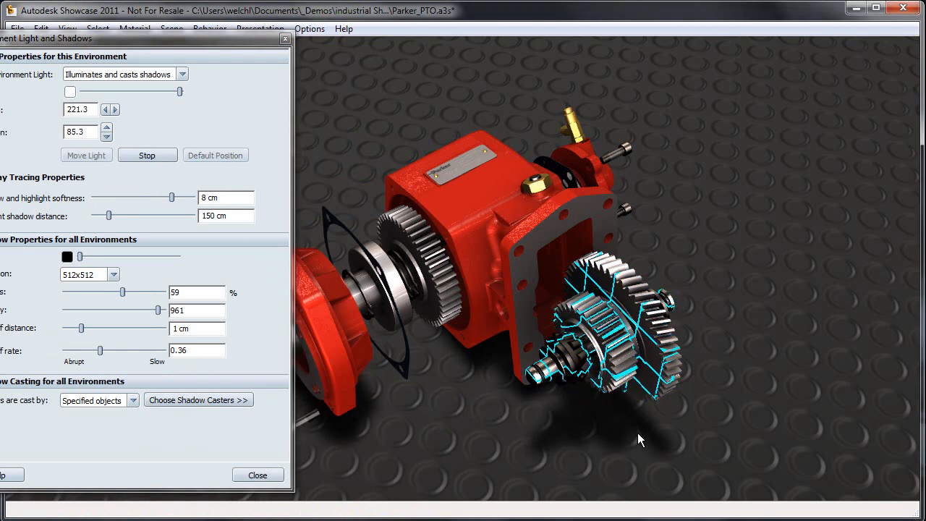
left_click_drag(639, 439, 663, 323)
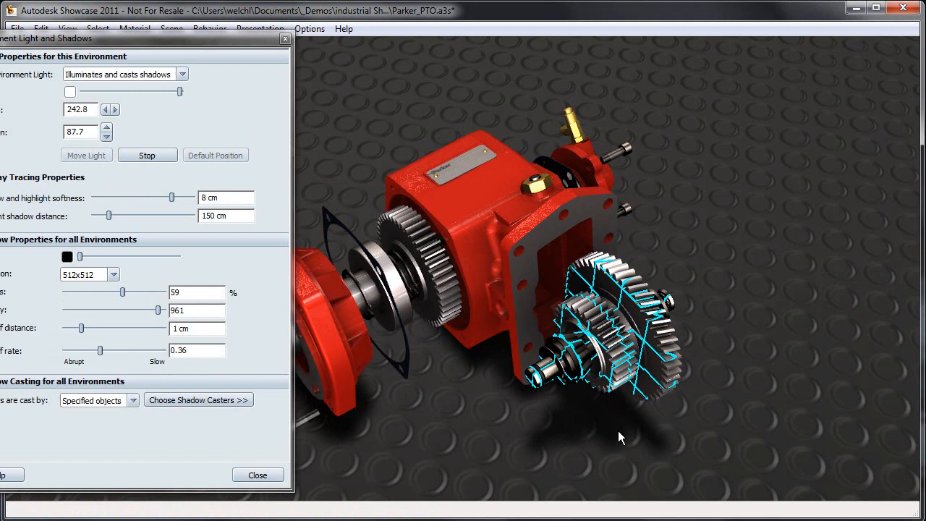
left_click(147, 155)
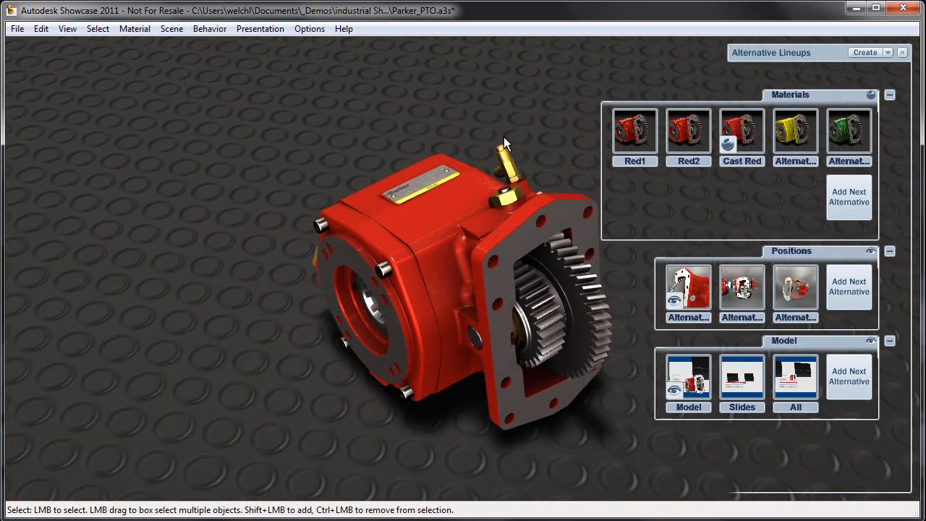
Step: Run the turntable behavior, preview the yellow alternative, then restore Cast Red
left_click_drag(507, 142, 557, 210)
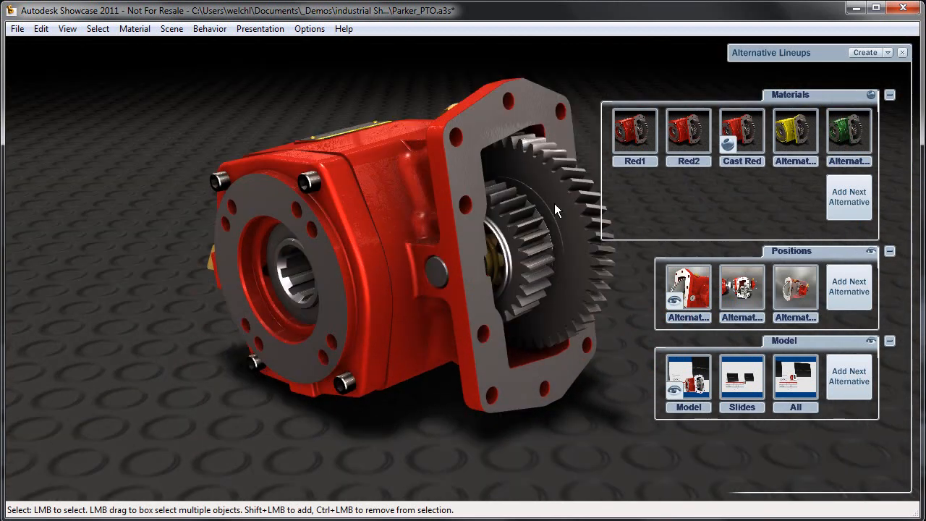
left_click(209, 29)
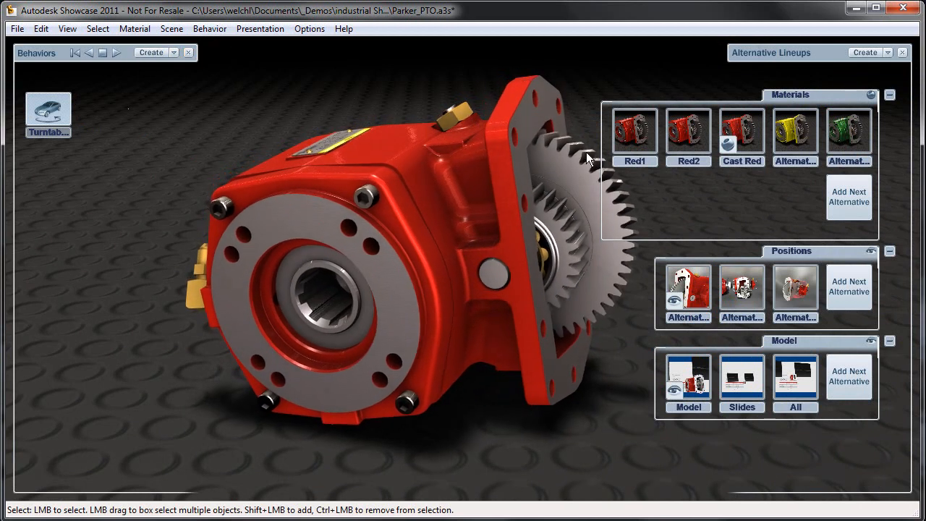
left_click(741, 130)
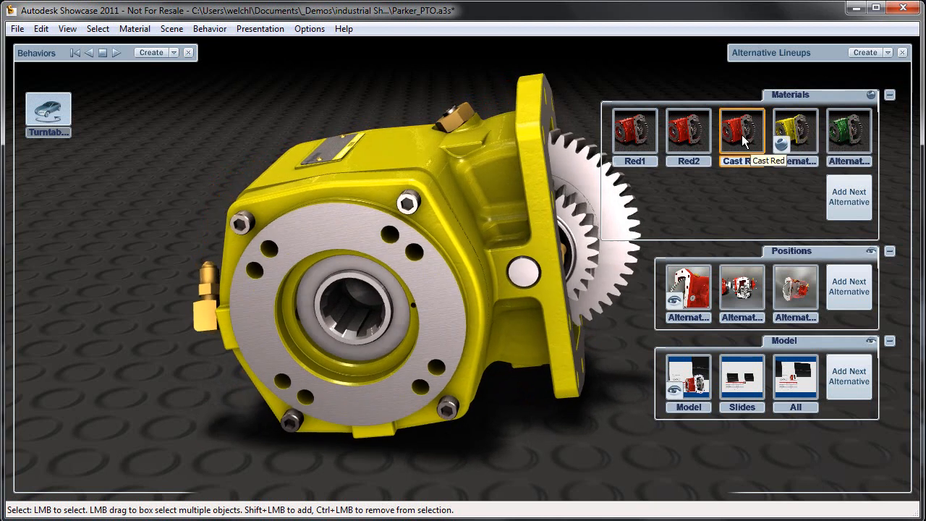
left_click(795, 134)
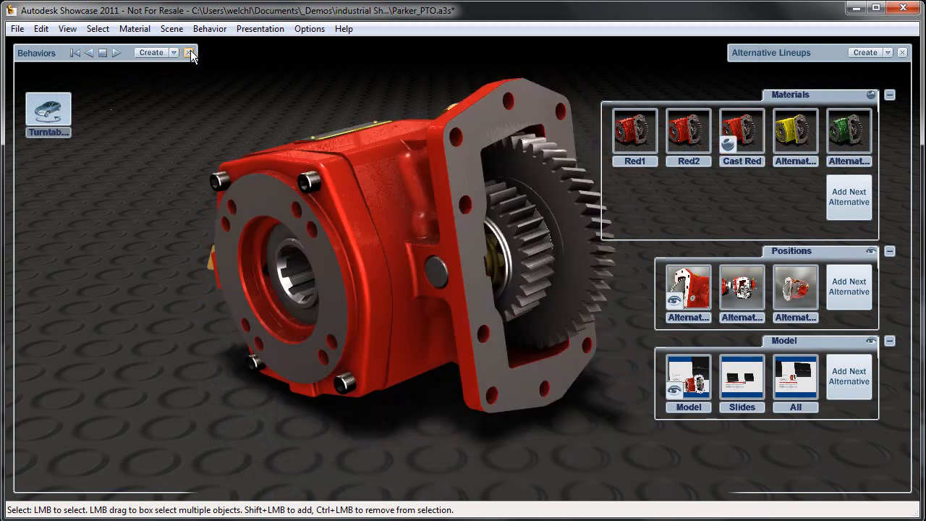
left_click(191, 52)
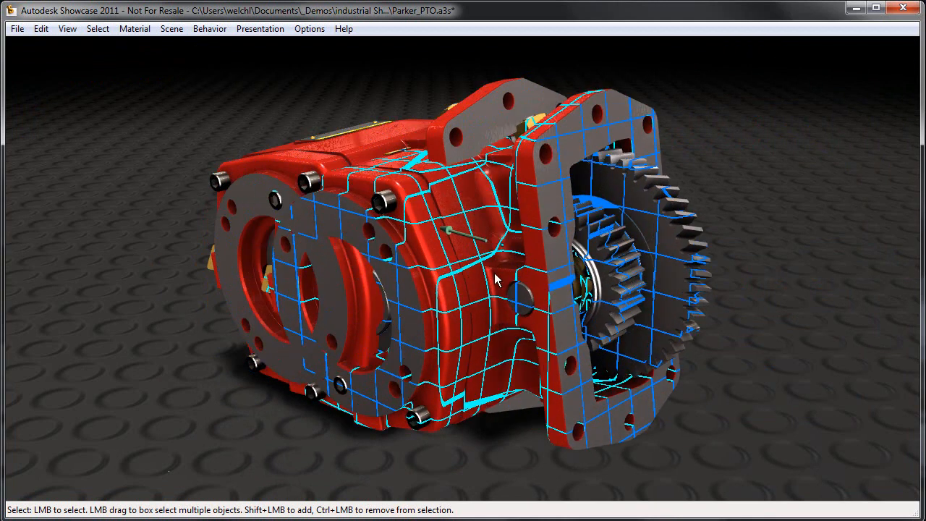
Step: Drag the copied gearbox into place to the right of the original, then deselect
left_click_drag(499, 281, 669, 280)
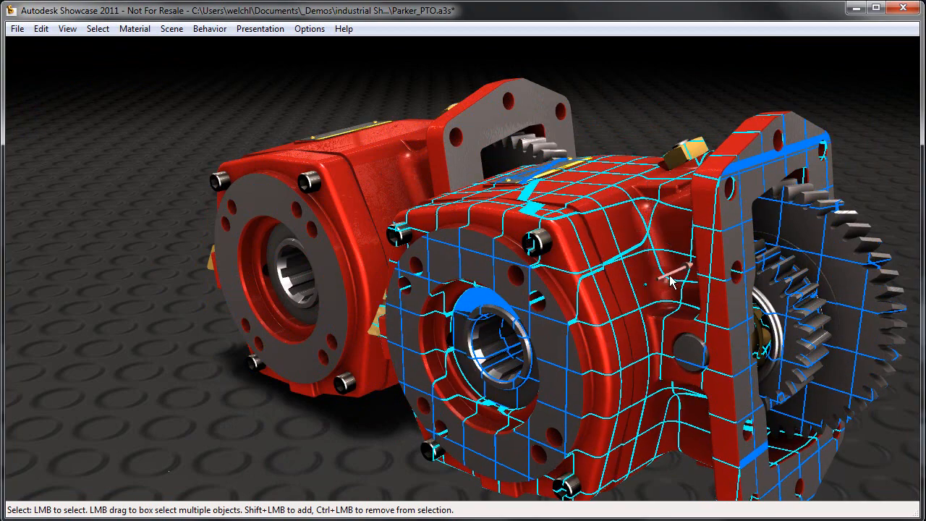
left_click_drag(672, 282, 521, 256)
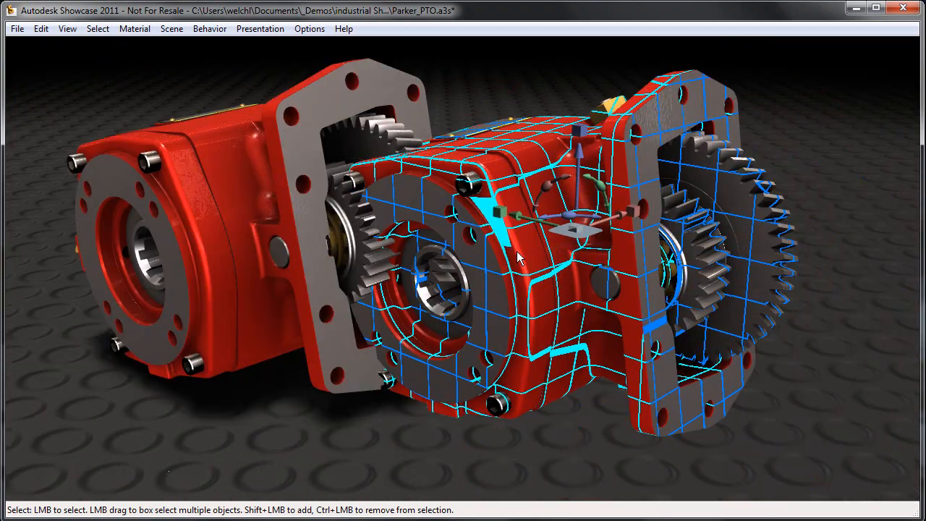
left_click_drag(518, 258, 539, 228)
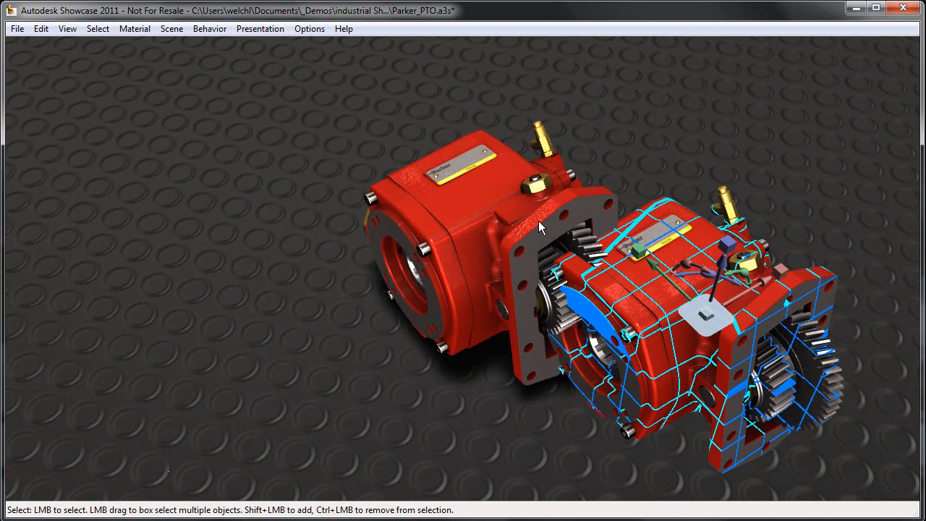
left_click_drag(539, 225, 538, 220)
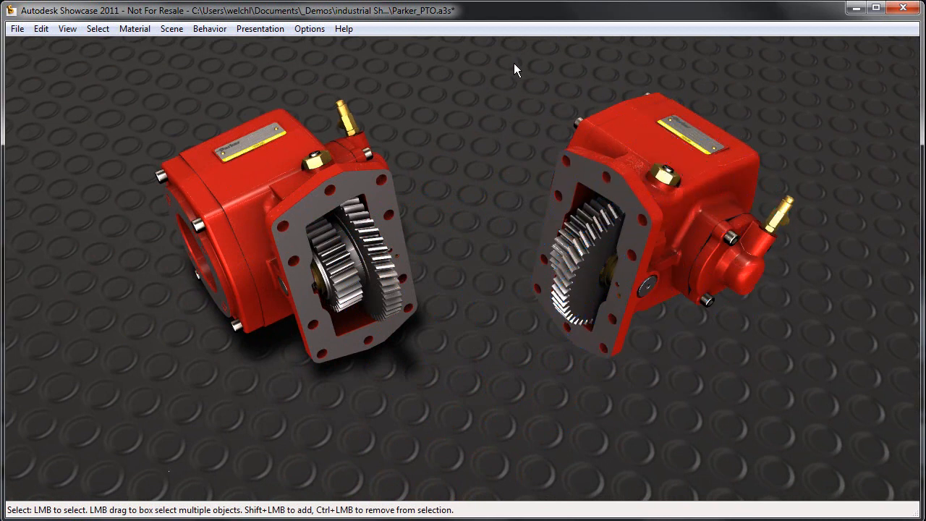
left_click(651, 217)
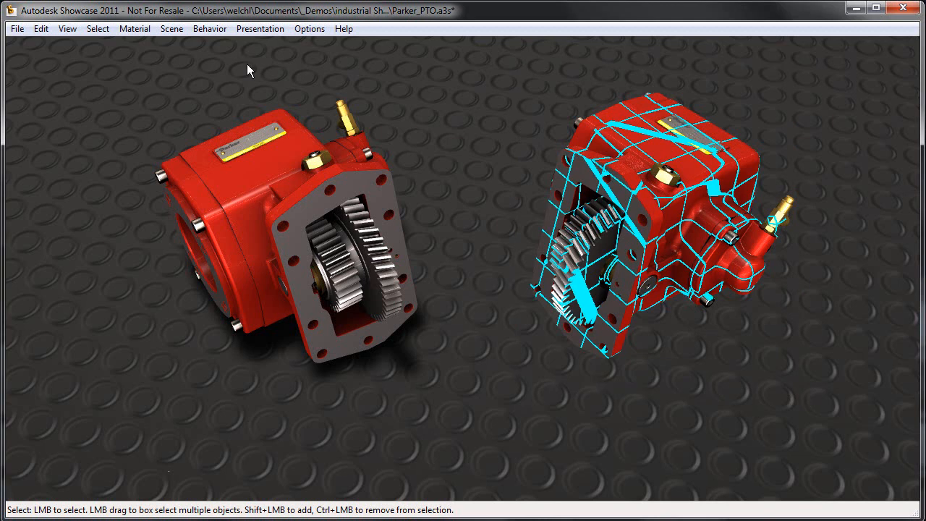
left_click(172, 28)
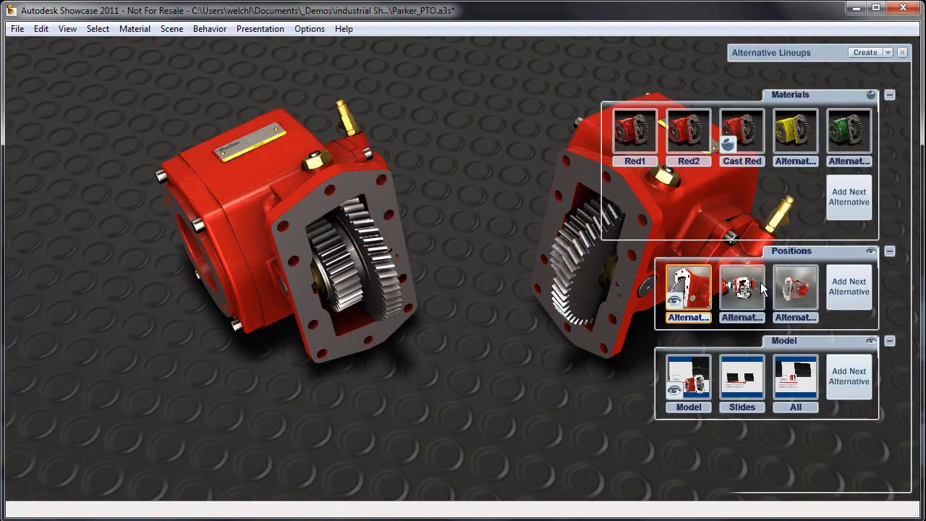
Step: Apply the green material alternative to the left gearbox and orbit to frame both
left_click(688, 289)
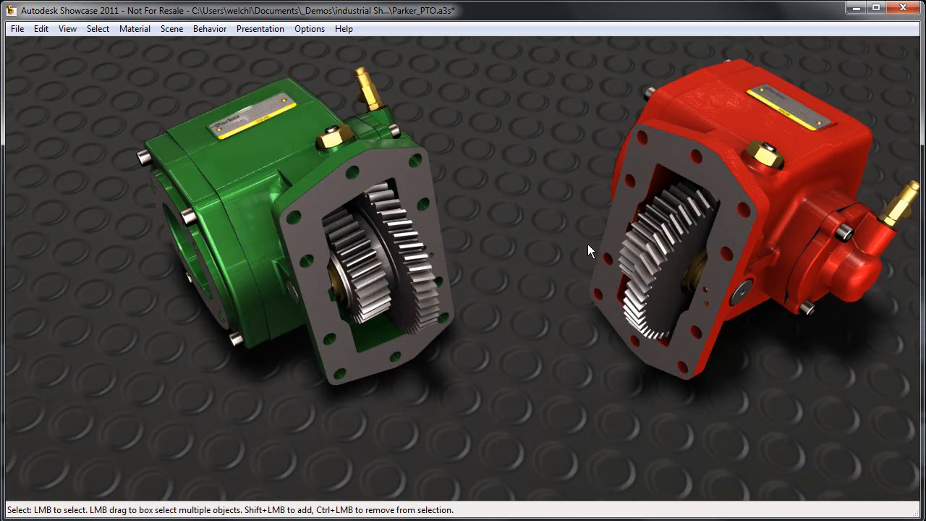
left_click_drag(590, 249, 528, 289)
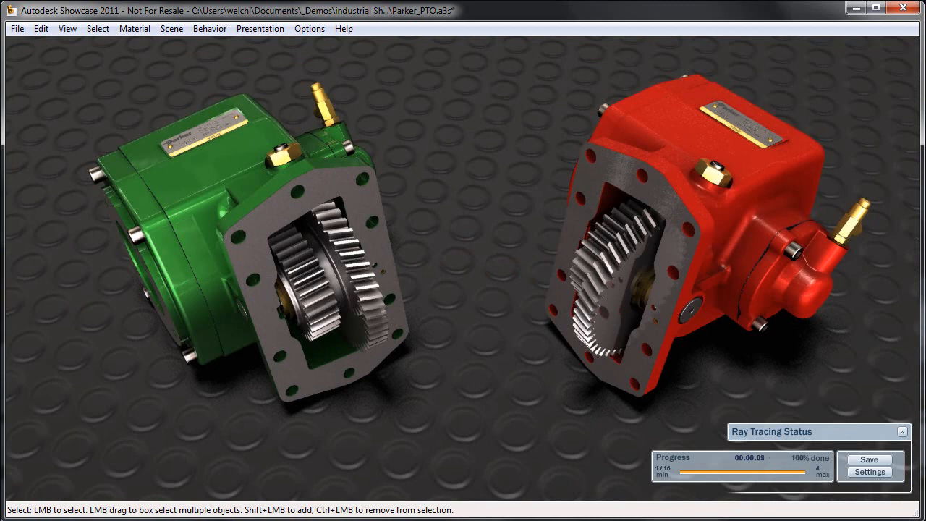
Step: Close the Ray Tracing Status window once rendering reaches 100%
left_click(901, 431)
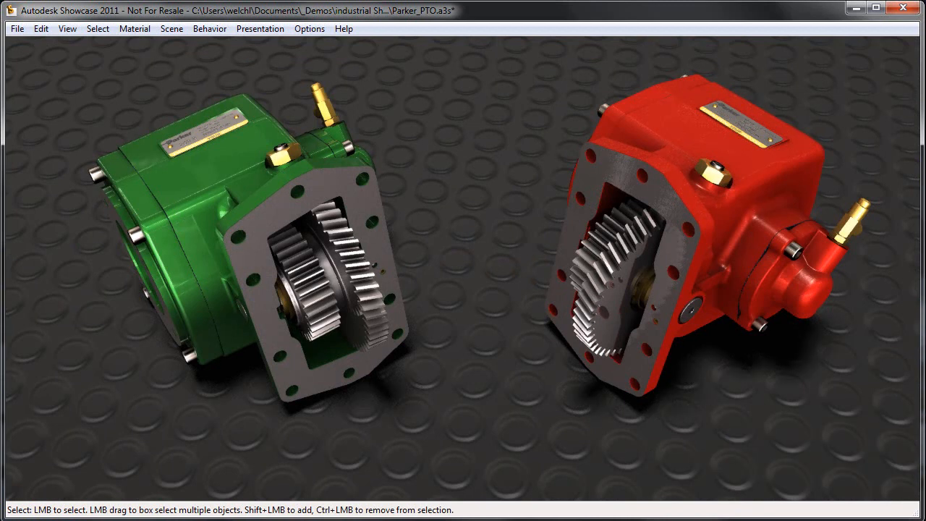